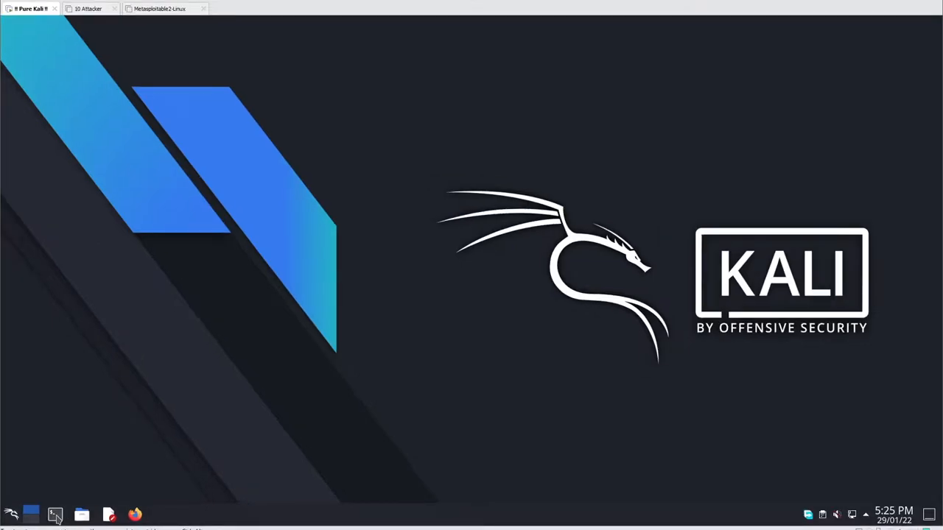
# Browse to github.com/sngwn/mobile-pt in Firefox and open the Drozer.md installation notes
pyautogui.click(55, 512)
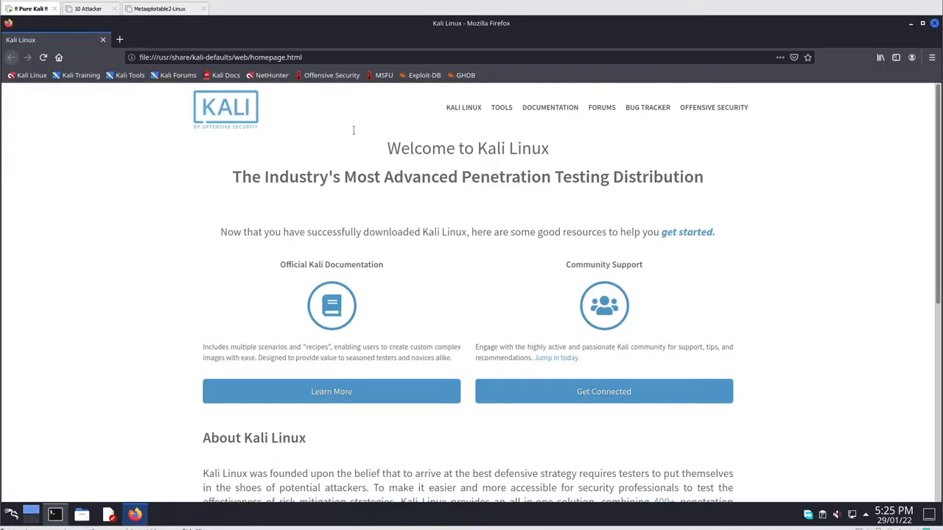
pyautogui.click(321, 56)
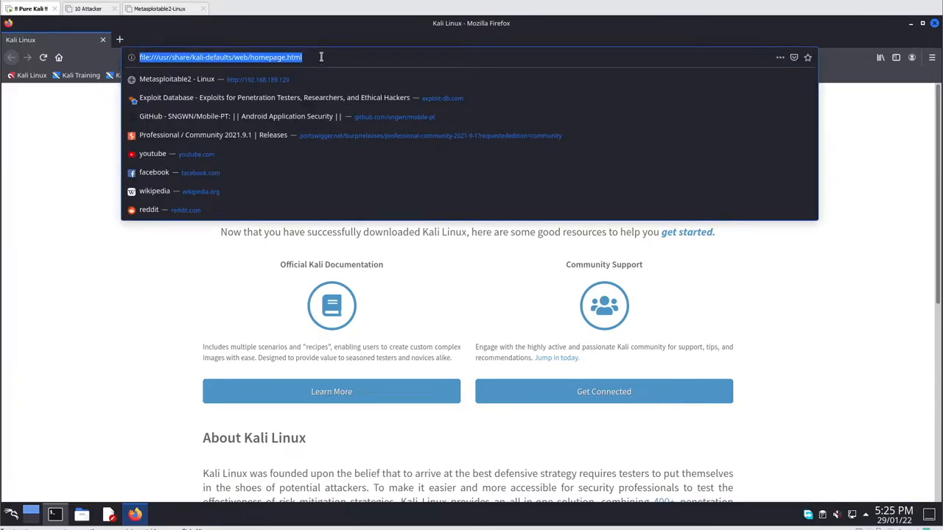
pyautogui.write('github.com/sngwn/mobile-pt')
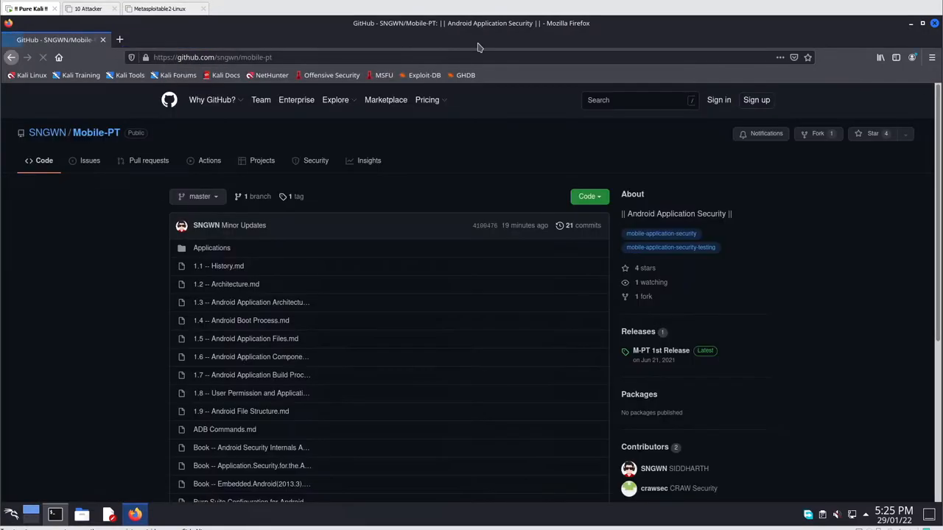
pyautogui.scroll(-3)
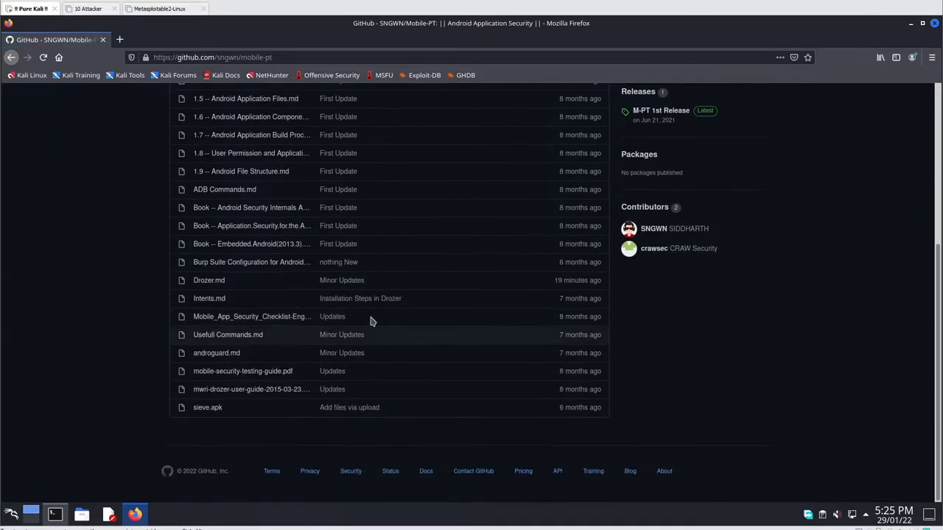
pyautogui.click(209, 279)
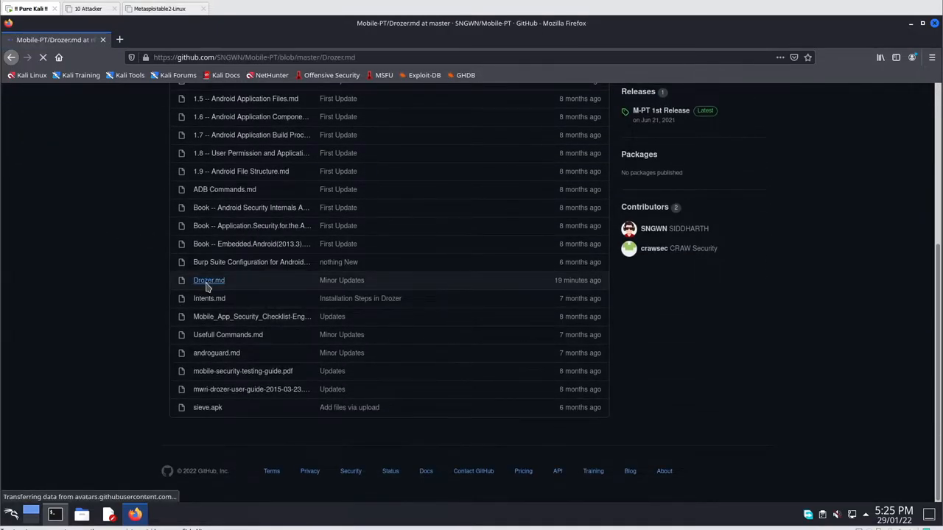
# Download get-pip.py with curl and run it with python2.7 to install pip
pyautogui.click(209, 279)
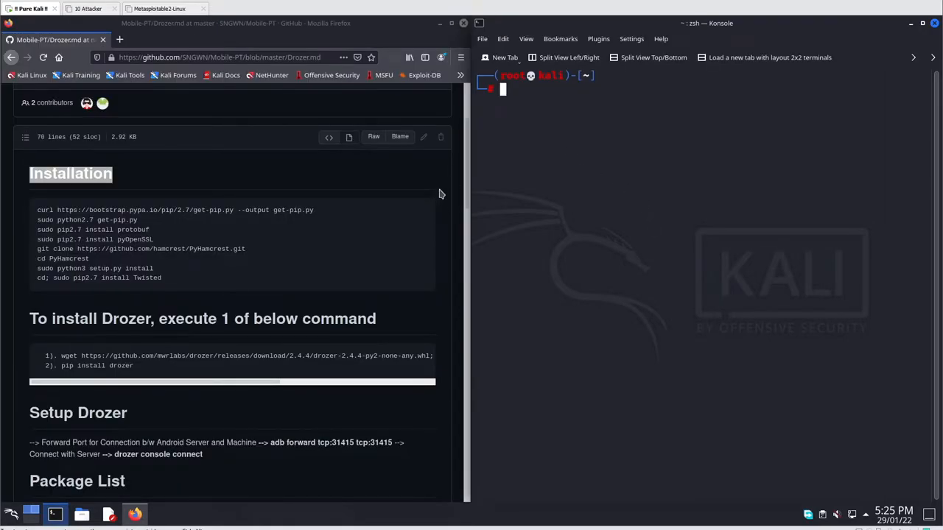
pyautogui.moveTo(317, 218)
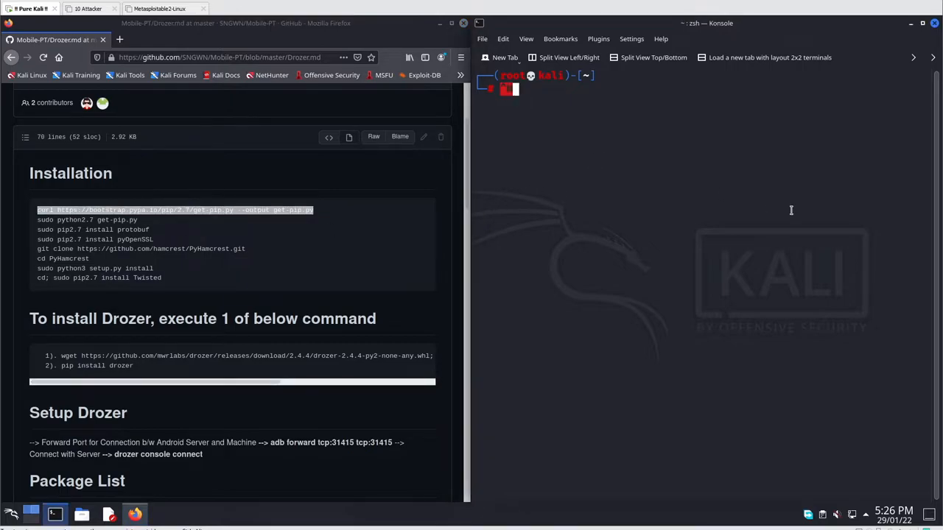
pyautogui.write('curl https://bootstrap.pypa.io/pip/2.7/get-pip.py --output get-pip.py')
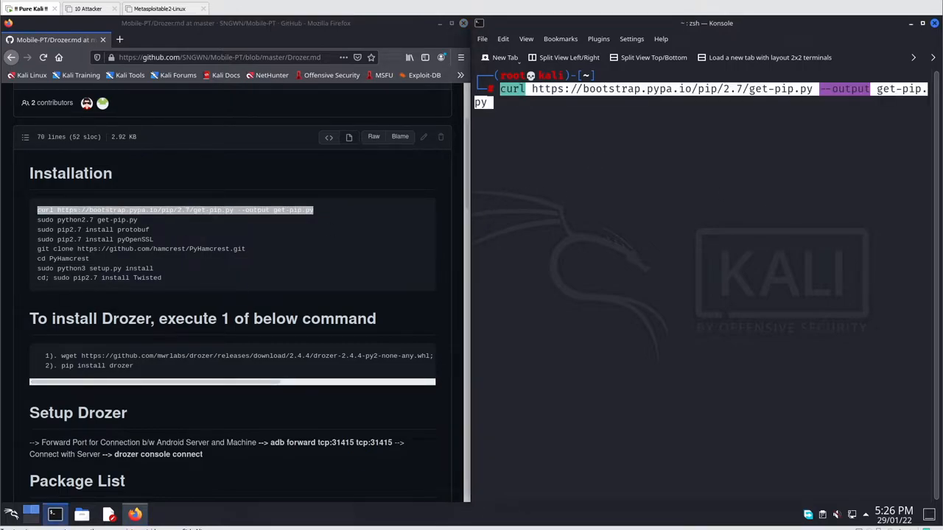
pyautogui.press('Return')
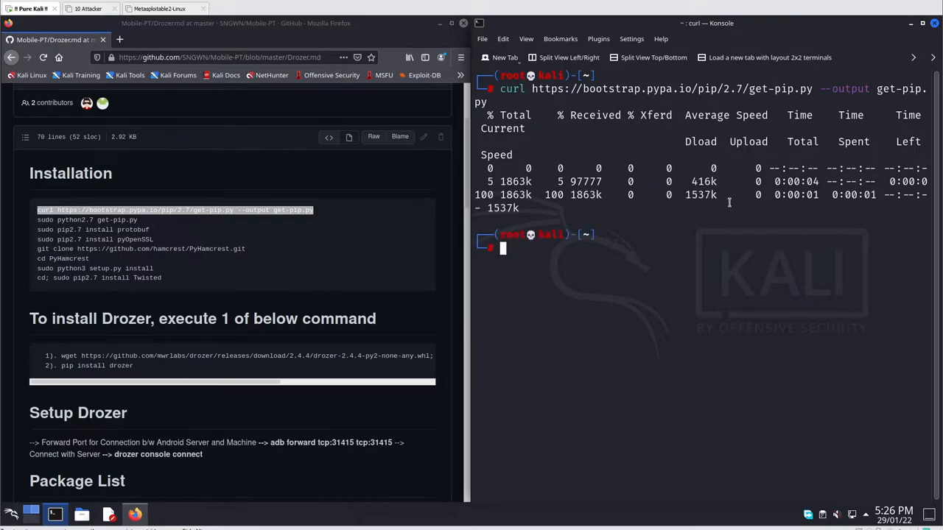
pyautogui.write('python2.7 get-pip.py')
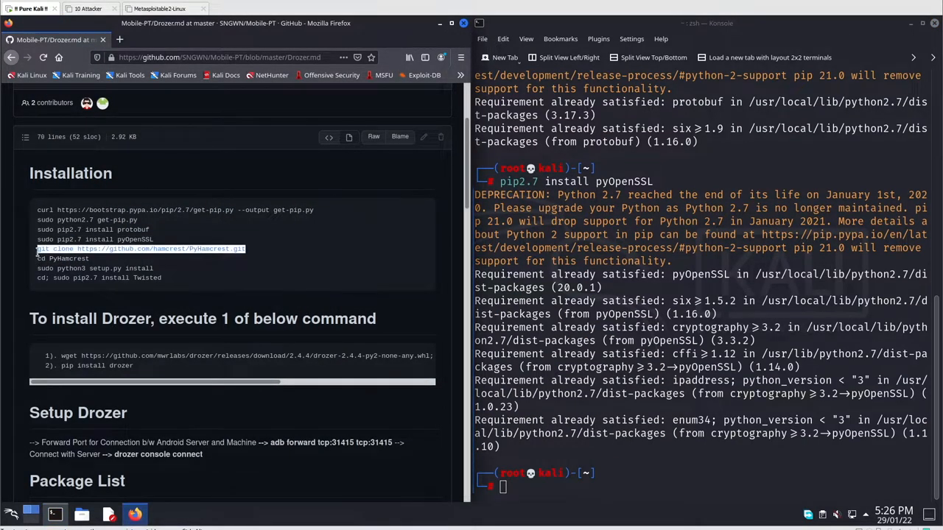
pyautogui.write('git clone https://github.com/hamcrest/PyHamcrest.git')
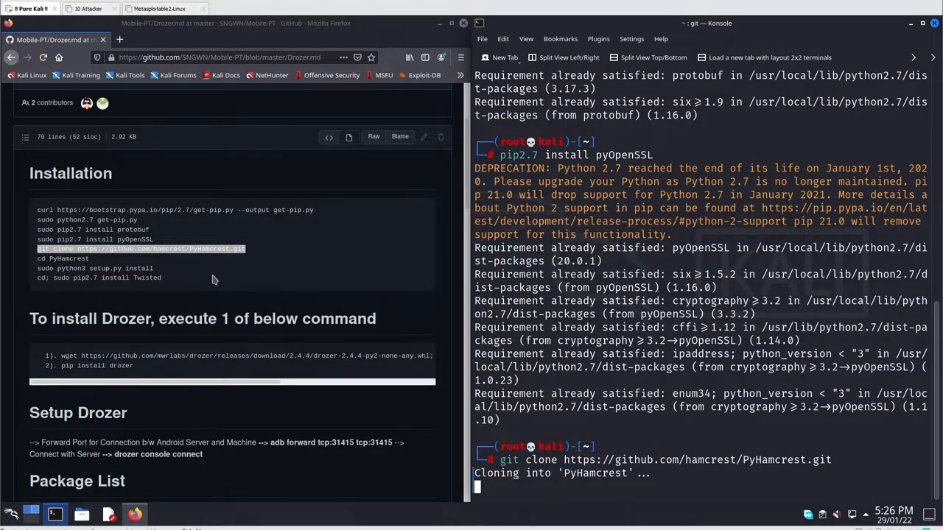
pyautogui.doubleClick(147, 279)
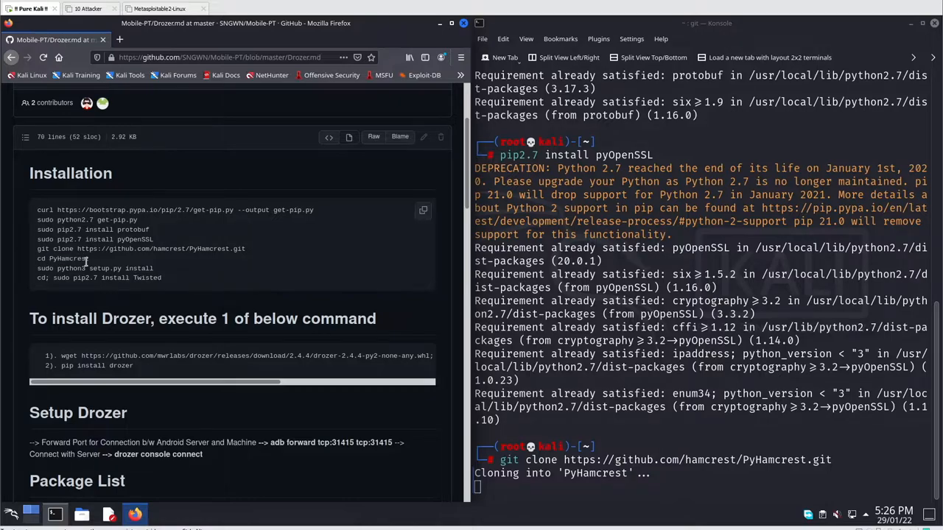
pyautogui.doubleClick(145, 268)
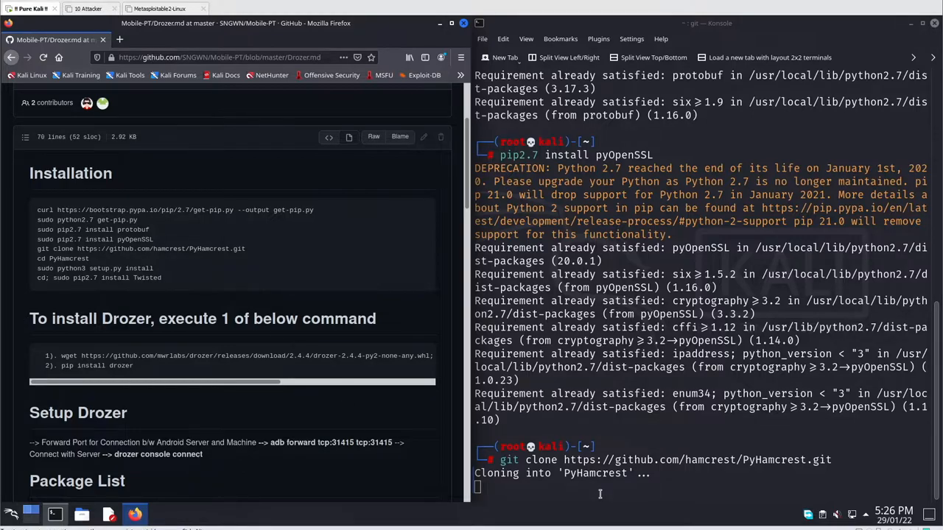
pyautogui.write('cd Downloads')
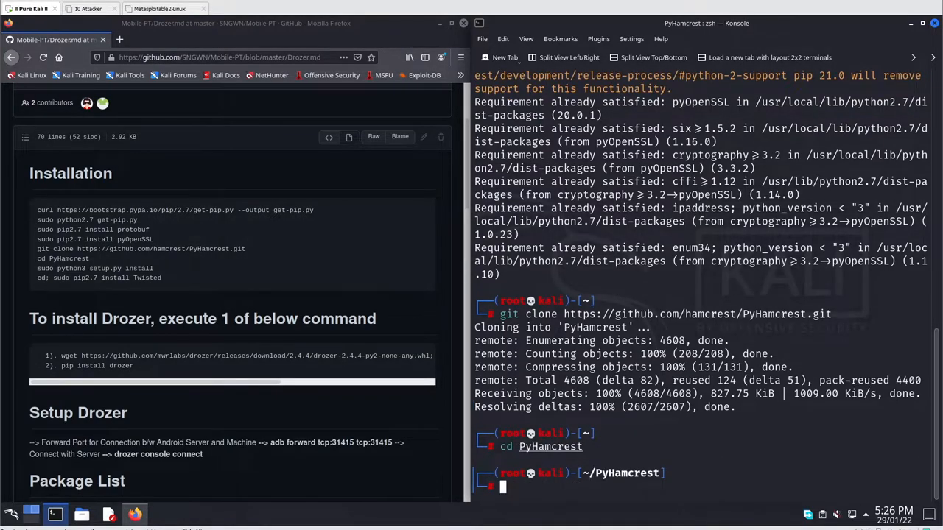
# Enter the PyHamcrest folder and run its setup.py install, then pip2.7 install Twisted
pyautogui.write('python2.7 get-pip.py')
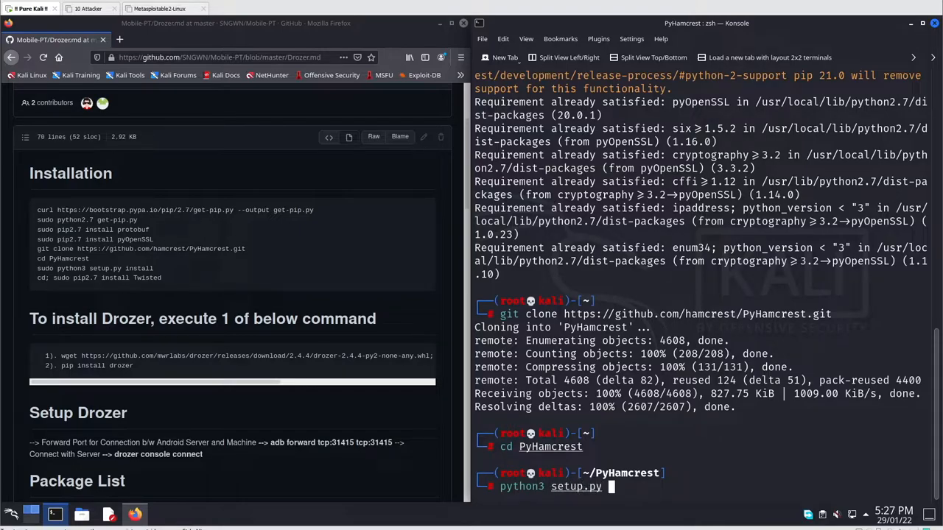
pyautogui.write('install')
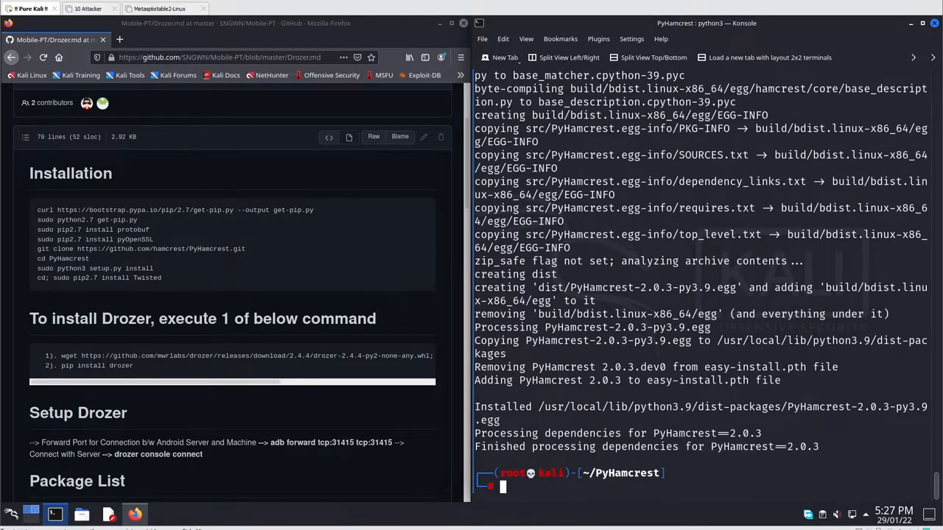
pyautogui.write('cd PyHamcrest')
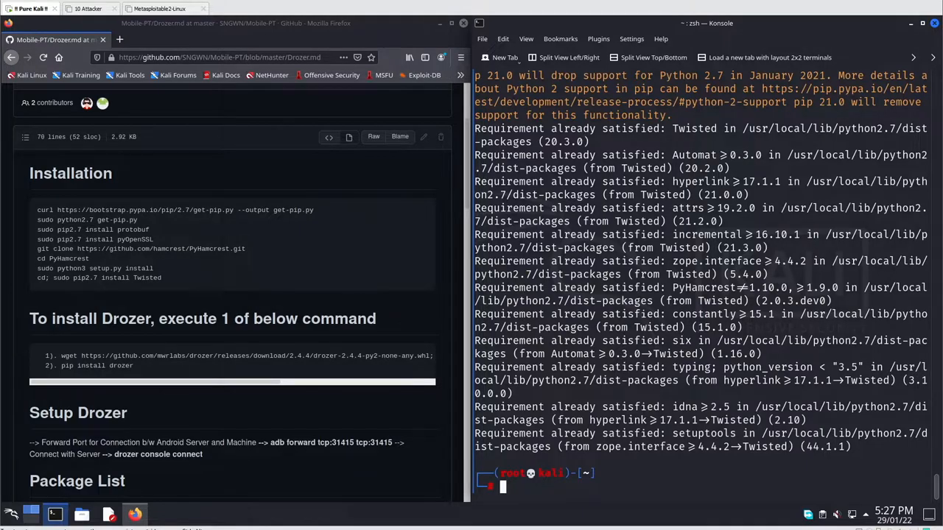
pyautogui.moveTo(140, 318)
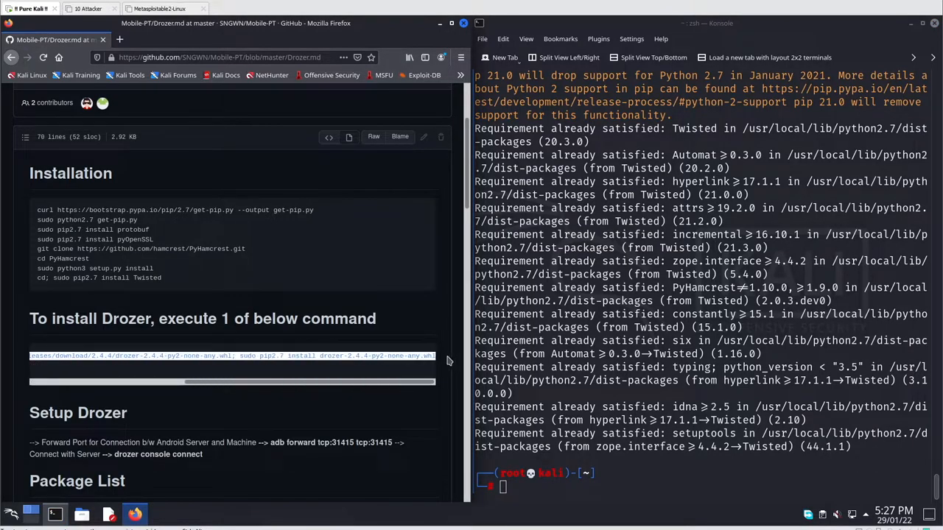
pyautogui.moveTo(676, 406)
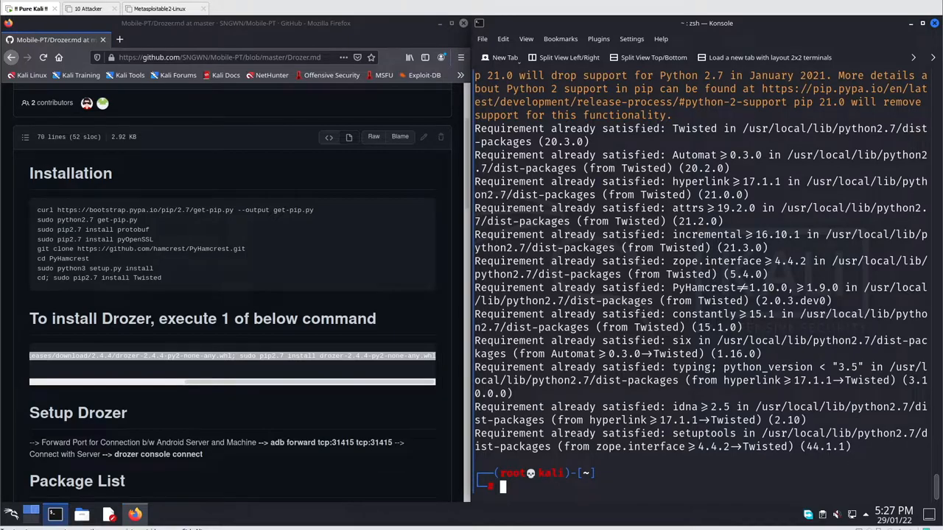
# Run wget for the drozer-2.4.4-py2-none-any.whl release chained to its pip2.7 install
pyautogui.write('wget https://github.com/mwrlabs/drozer/releases/download/2.4.4/drozer-2.4.4-py2-none-any.whl; sudo pip2.7 install drozer-2.4.4-py2-none-any.whl')
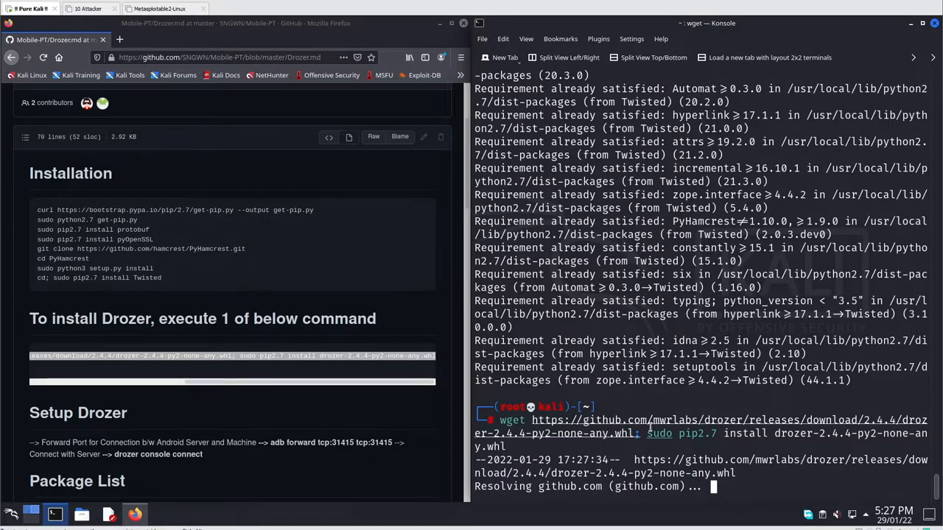
pyautogui.moveTo(681, 115)
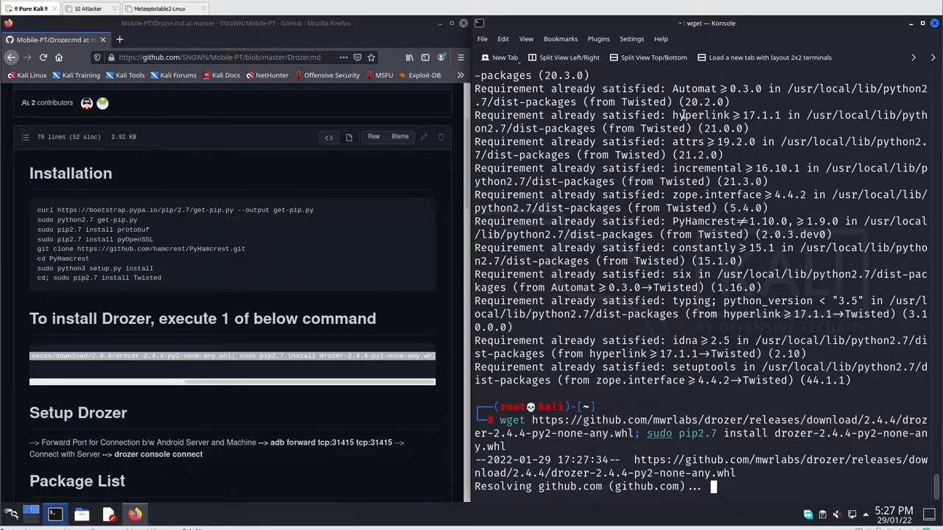
pyautogui.moveTo(405, 37)
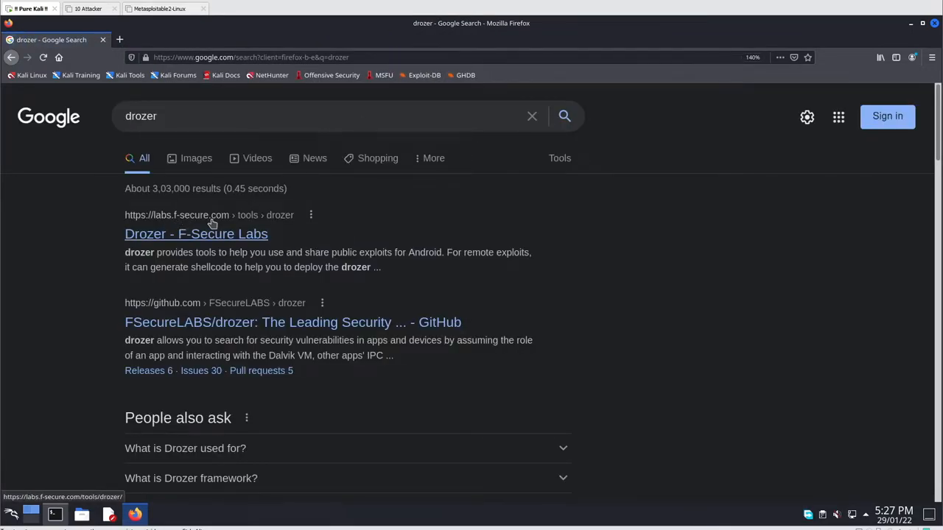
# From the F-Secure Labs drozer page, save drozer-agent-2.3.4.apk to disk via 'Save File'
pyautogui.click(195, 233)
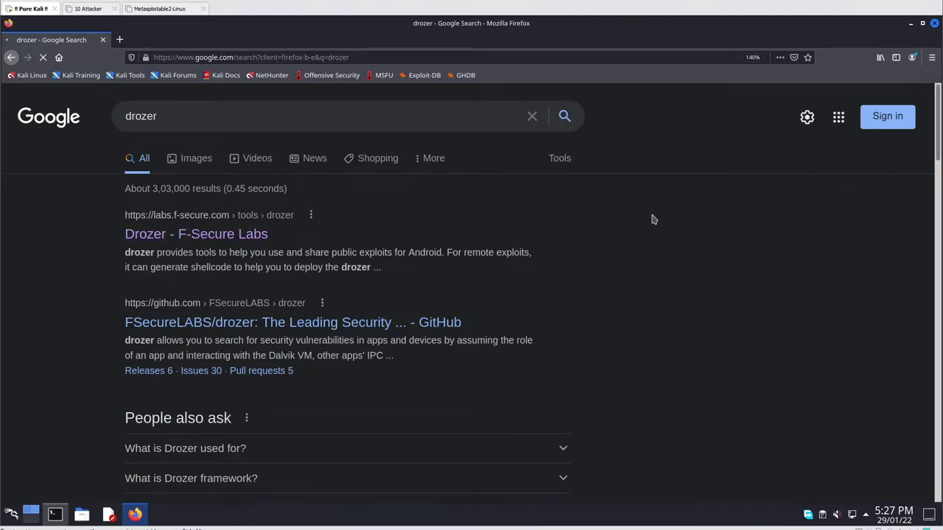
pyautogui.click(196, 232)
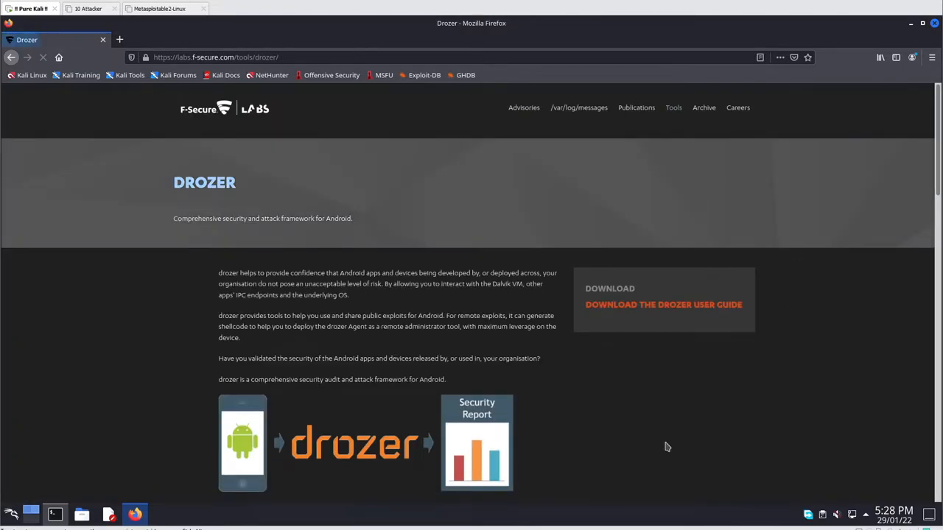
pyautogui.scroll(-3)
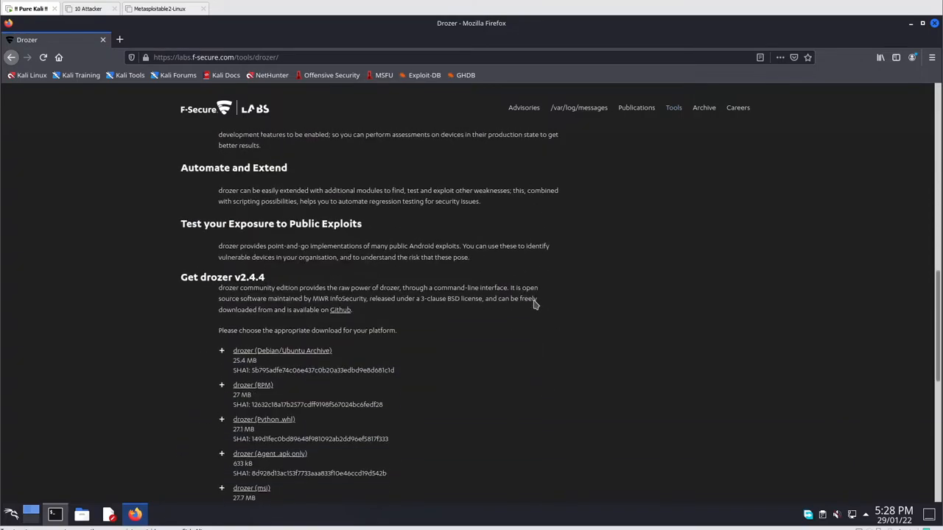
pyautogui.scroll(-3)
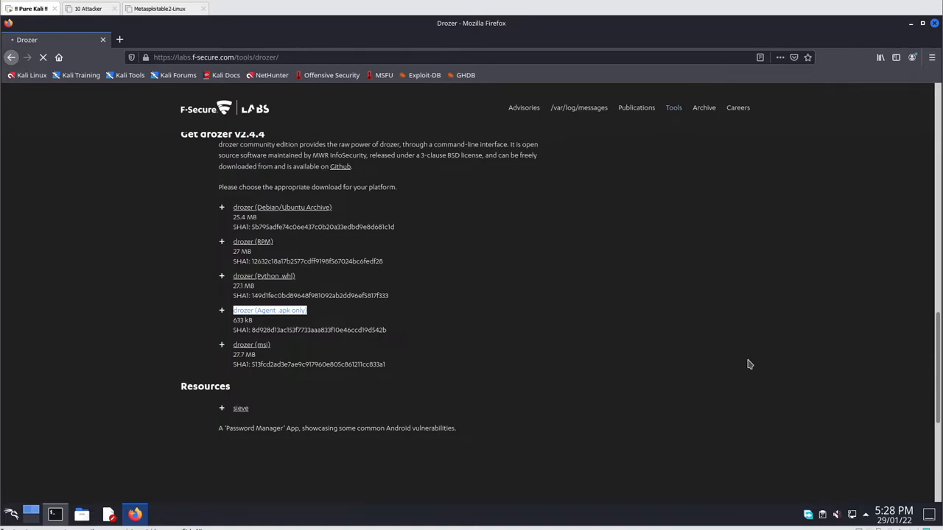
pyautogui.click(269, 309)
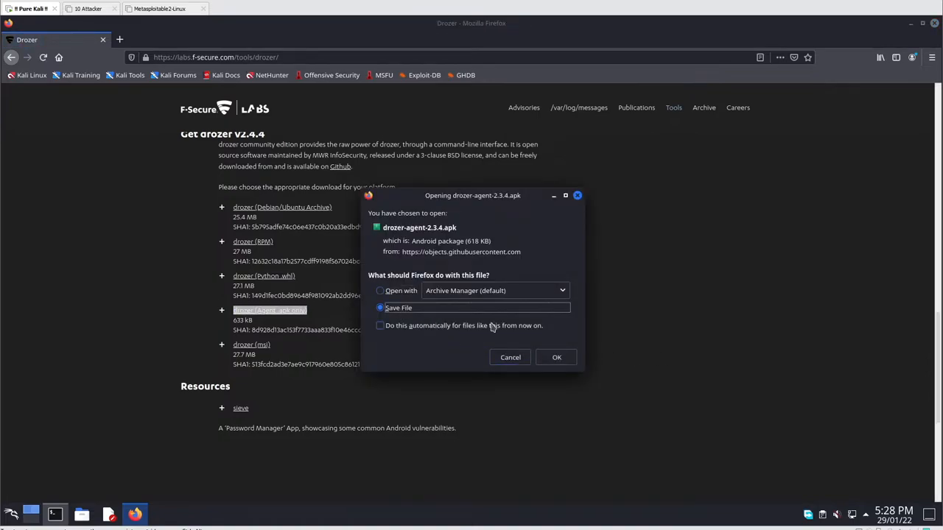
pyautogui.click(555, 358)
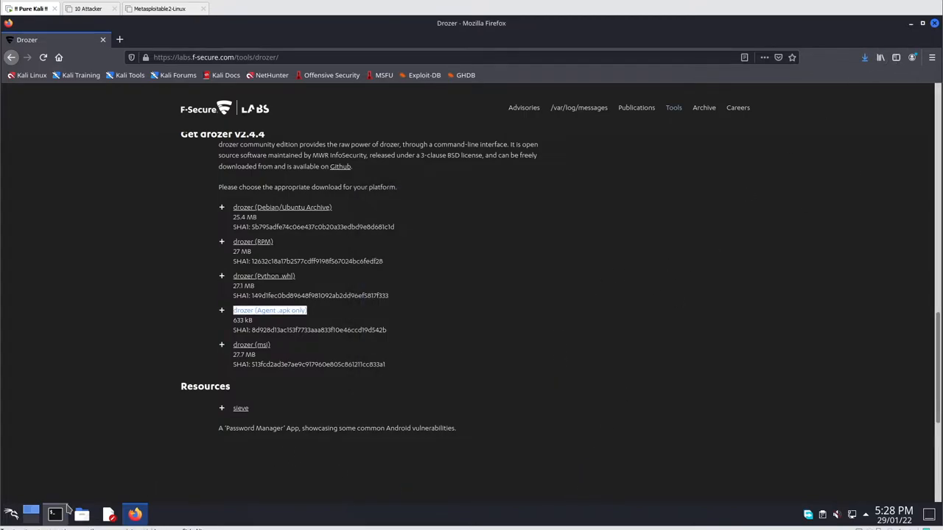
# Restart adb, move into Downloads and run adb connect 192.168.38.101:5555
pyautogui.click(55, 512)
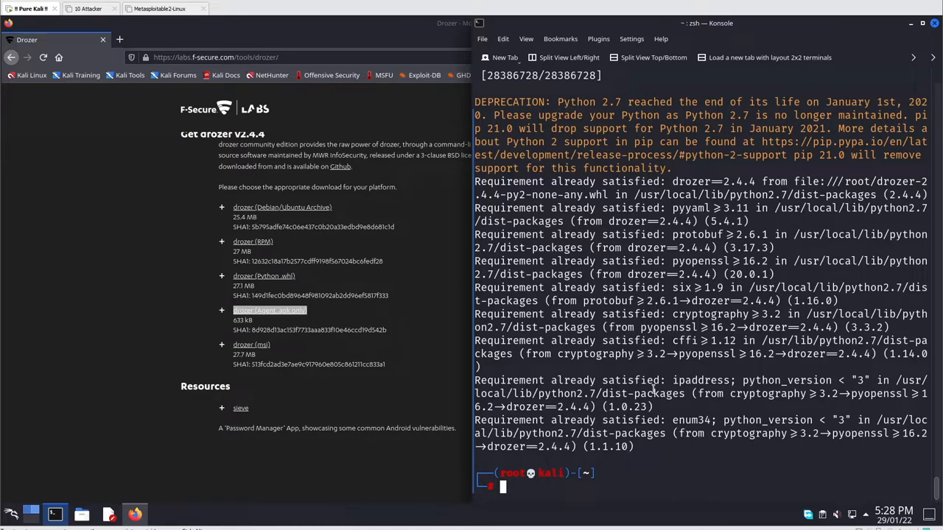
pyautogui.write('adb restart')
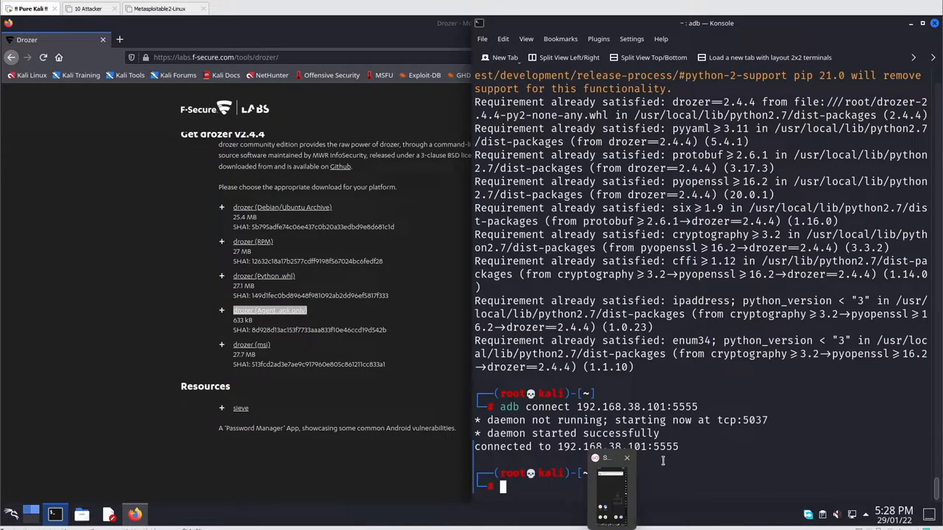
pyautogui.write('cd Downloads')
pyautogui.write('ll')
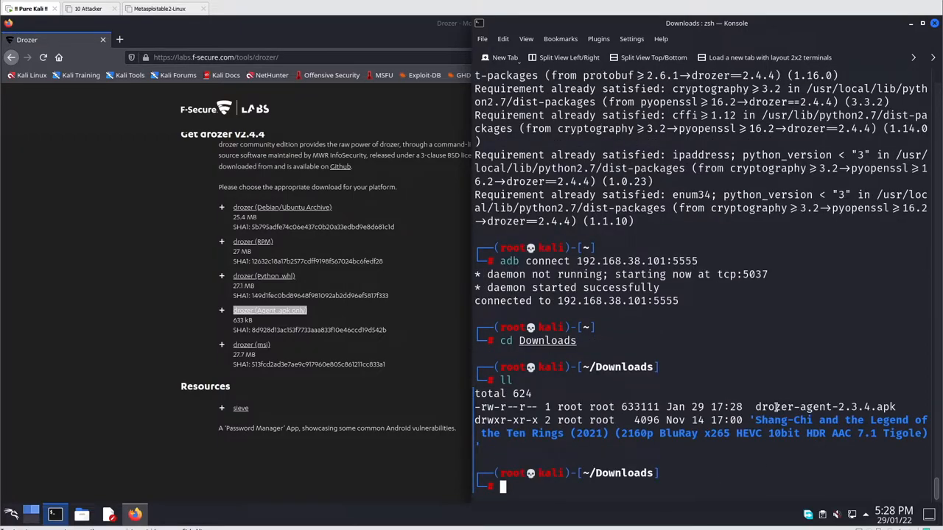
pyautogui.write('adb connect 192.168.38.101:5555')
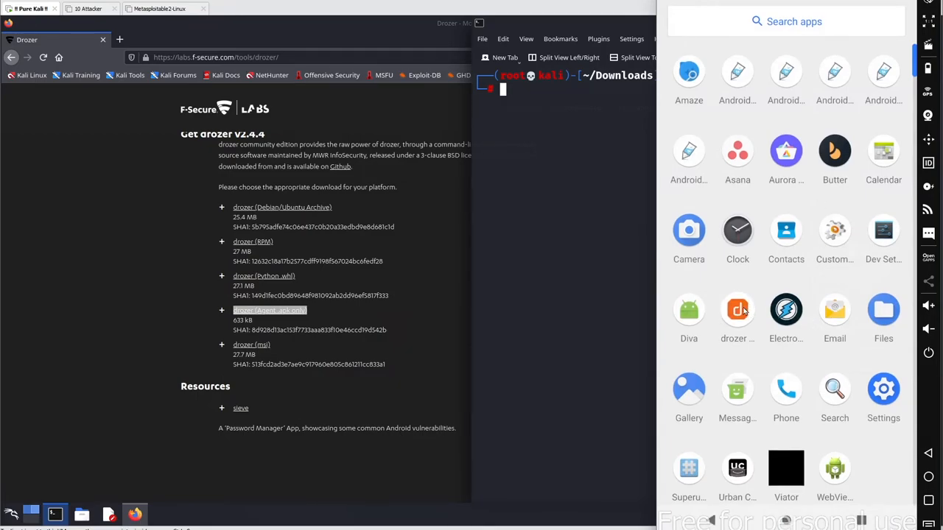
# Launch the drozer Agent app on the emulator, accept the compatibility warning, and return to Konsole
pyautogui.click(737, 309)
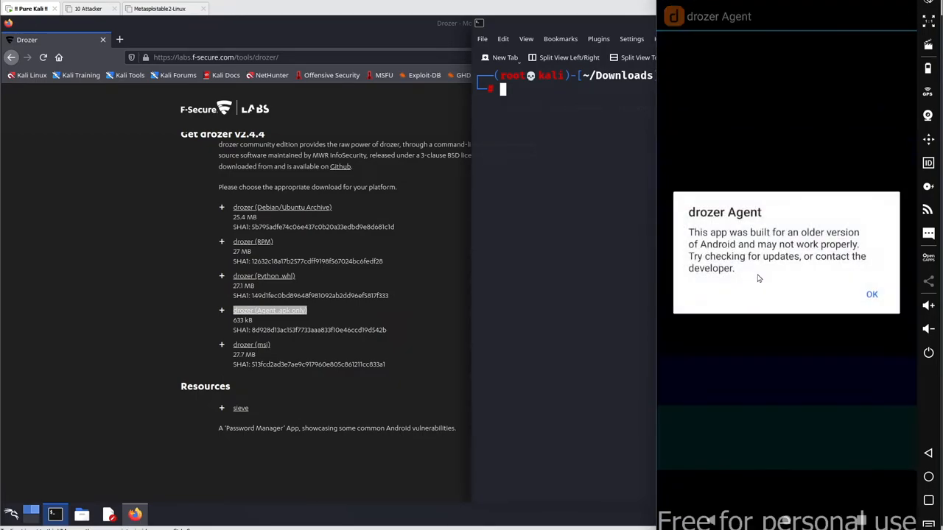
pyautogui.click(872, 295)
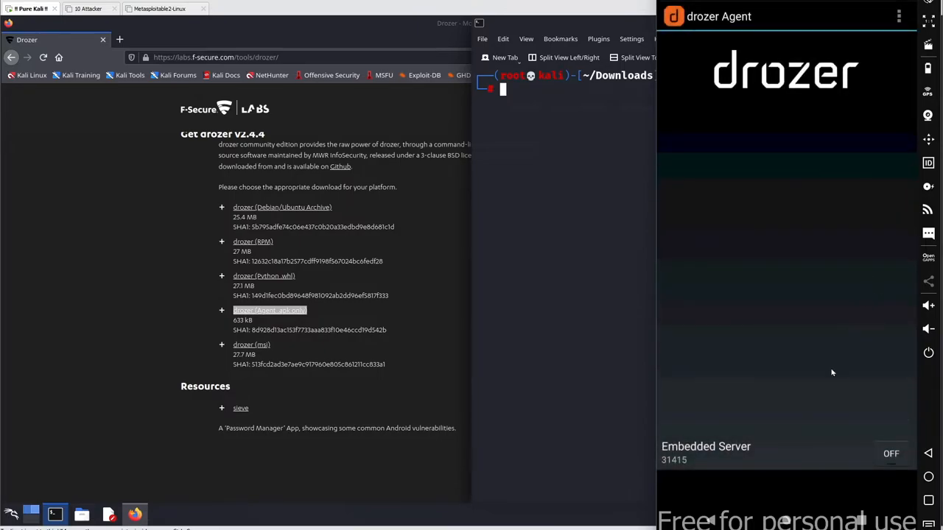
pyautogui.moveTo(715, 460)
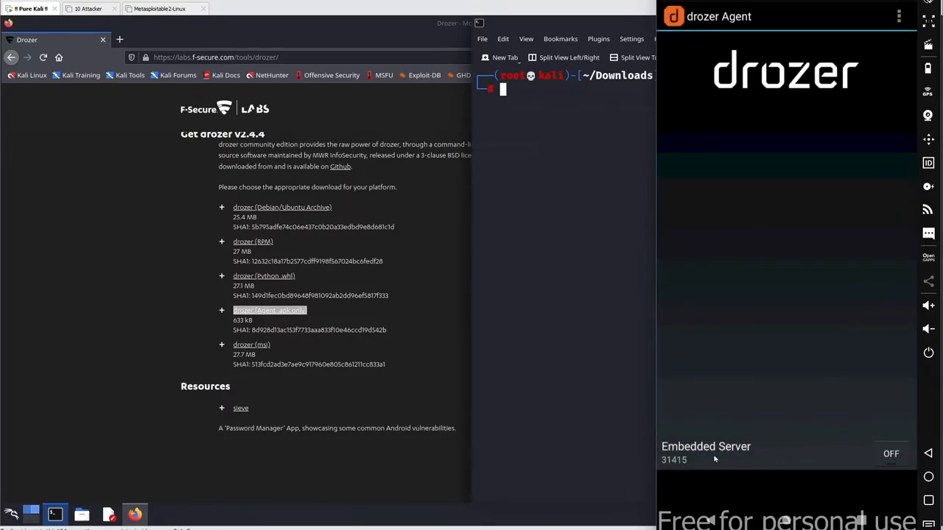
pyautogui.moveTo(694, 463)
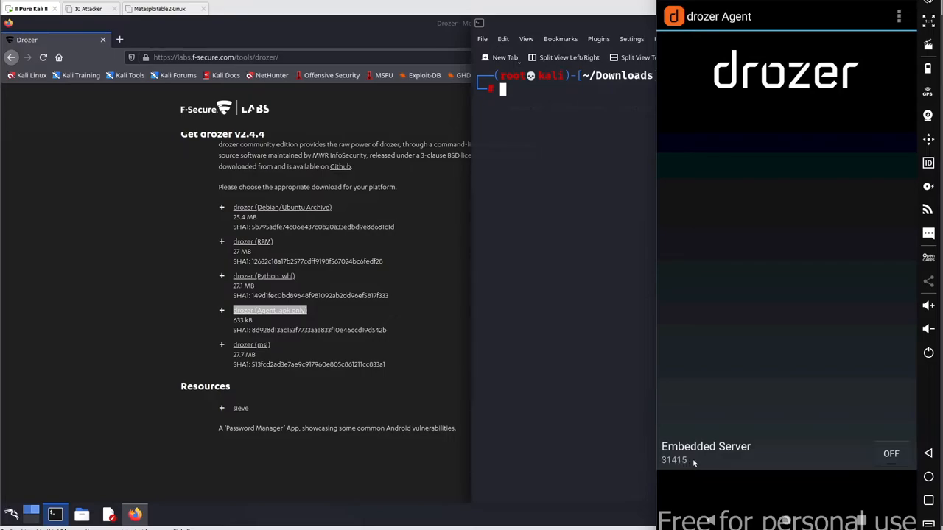
pyautogui.click(890, 454)
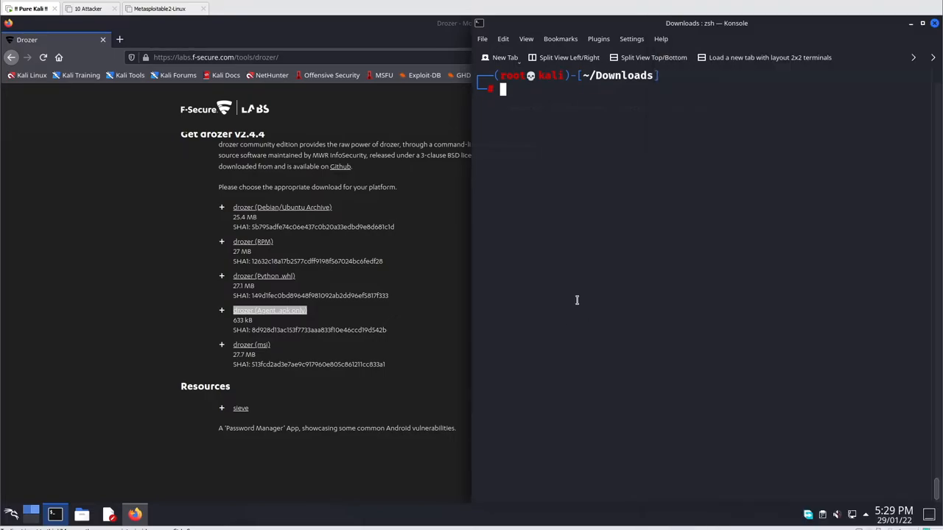
# Install drozer-agent-2.3.4.apk with adb and run adb forward tcp:31415 tcp:31415
pyautogui.write('adb install drozer-agent-2.3.4.apk')
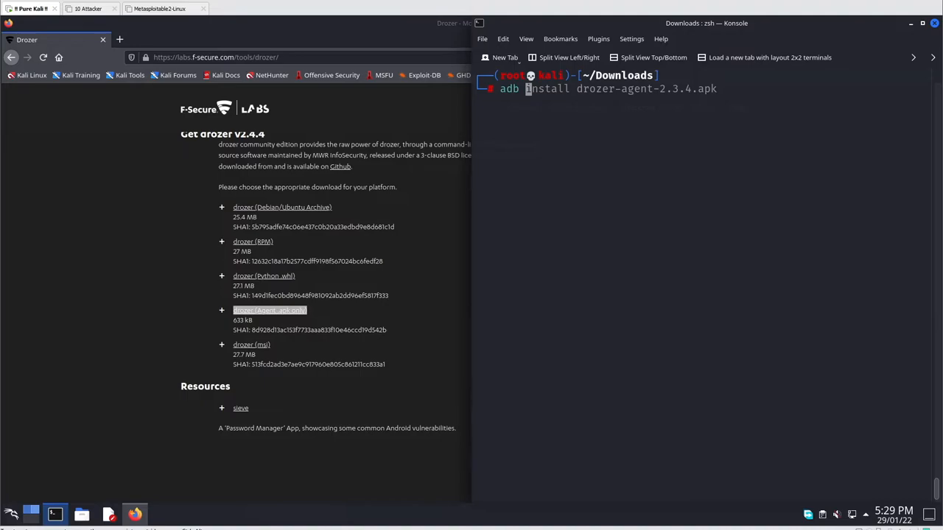
pyautogui.write('forware')
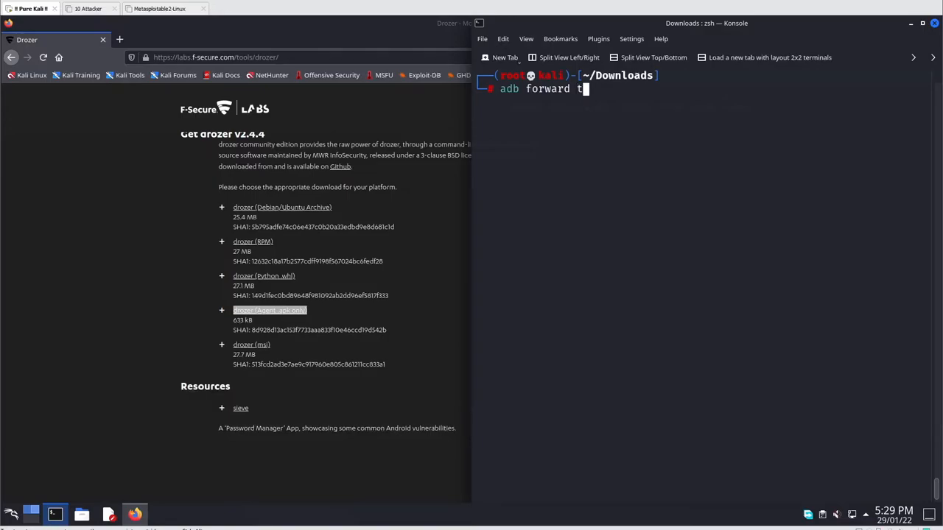
pyautogui.write('cp:')
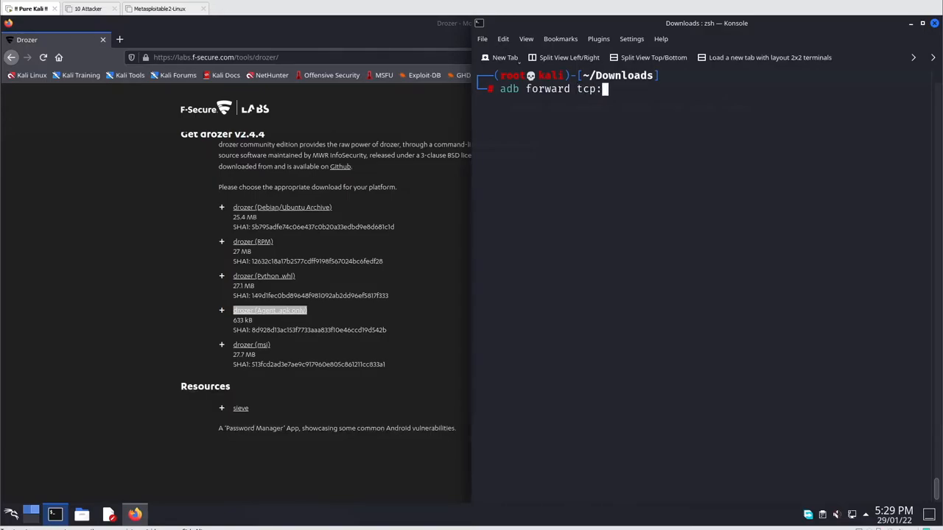
pyautogui.write('3141')
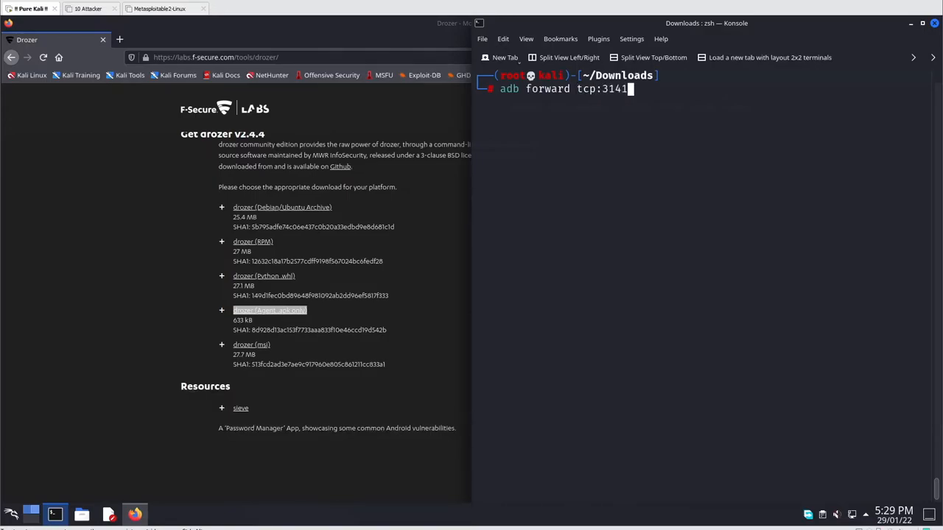
pyautogui.write('5 tcp')
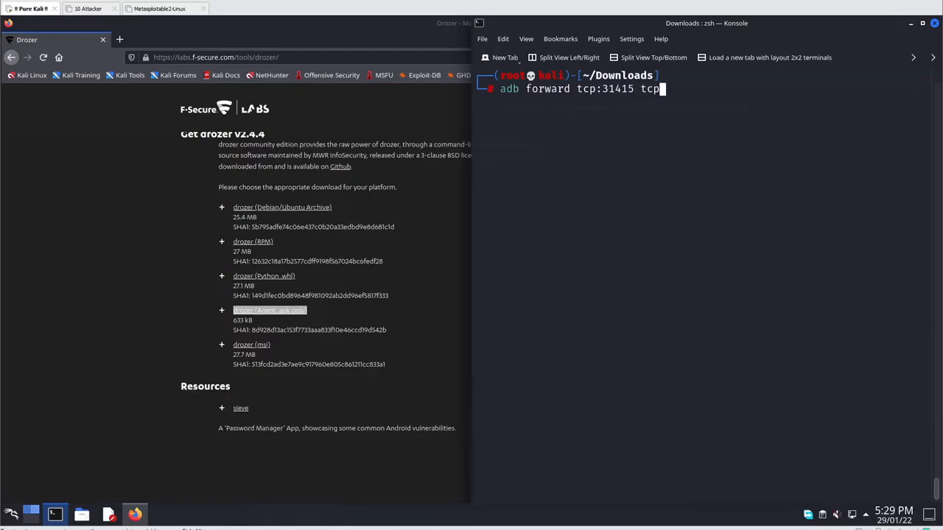
pyautogui.write('31')
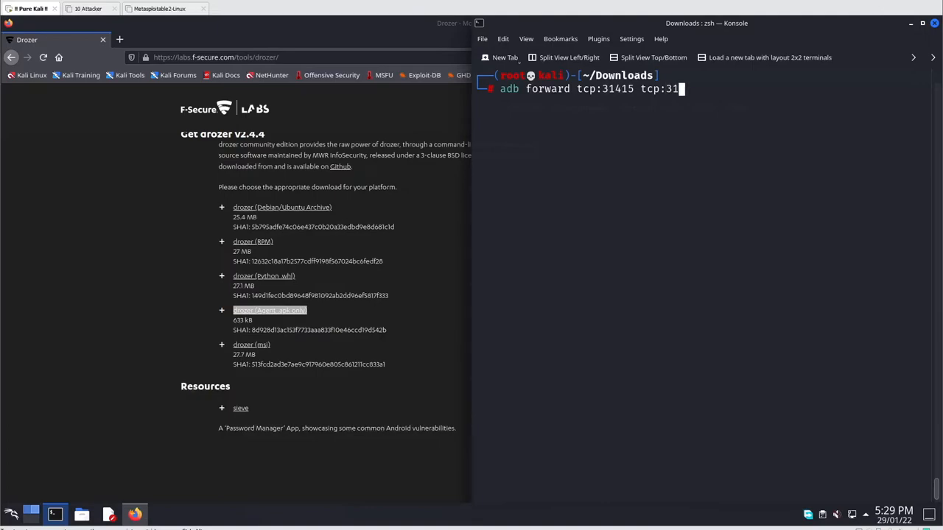
pyautogui.write('415')
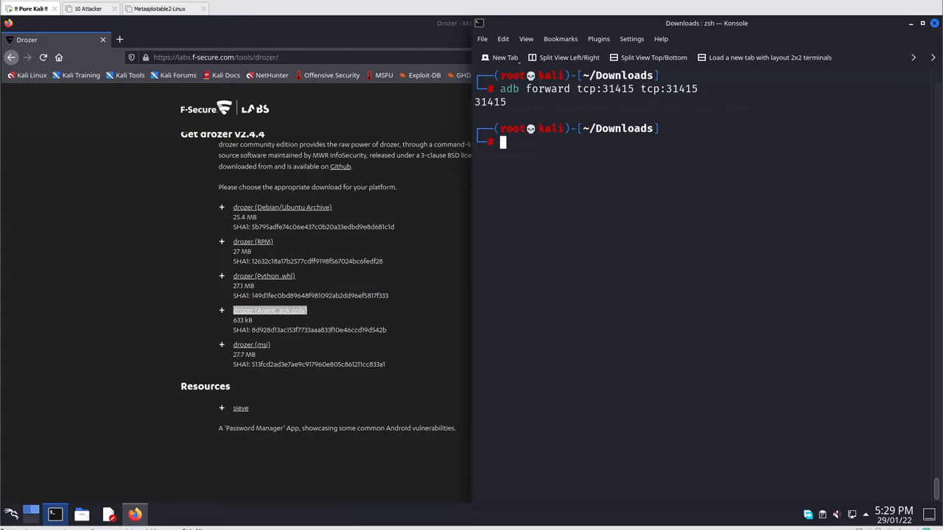
pyautogui.write('dpkg -i freedownloadmanager.deb')
pyautogui.write('drozer')
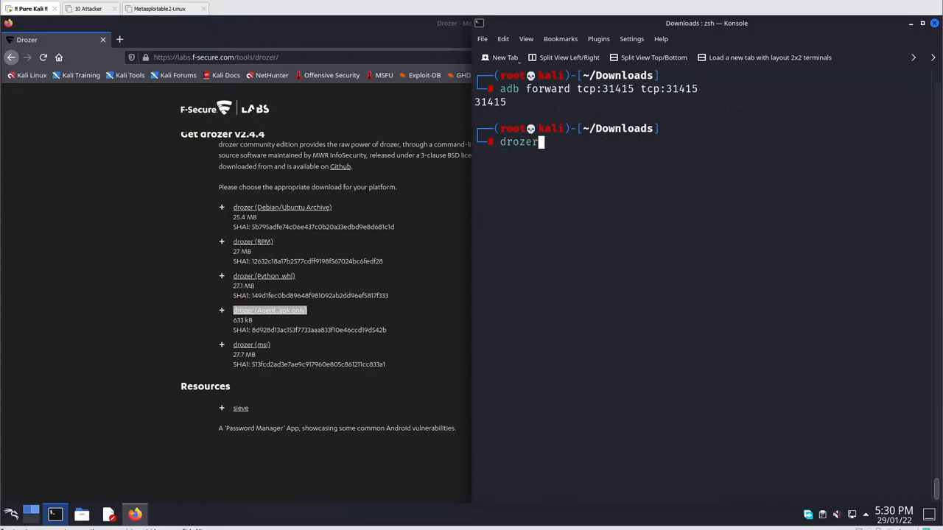
# Run drozer console connect to reach the dz> prompt on the Genymotion Galaxy S10
pyautogui.write('console connect')
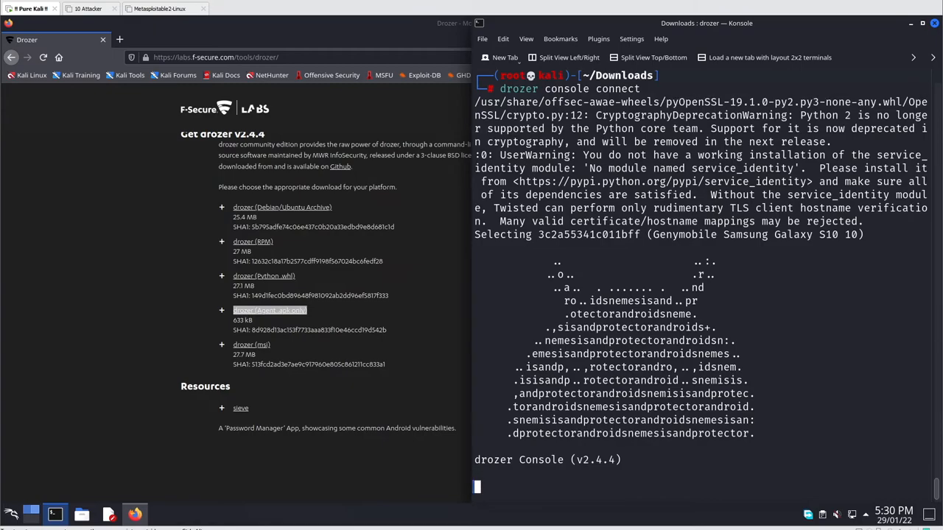
pyautogui.write('clea')
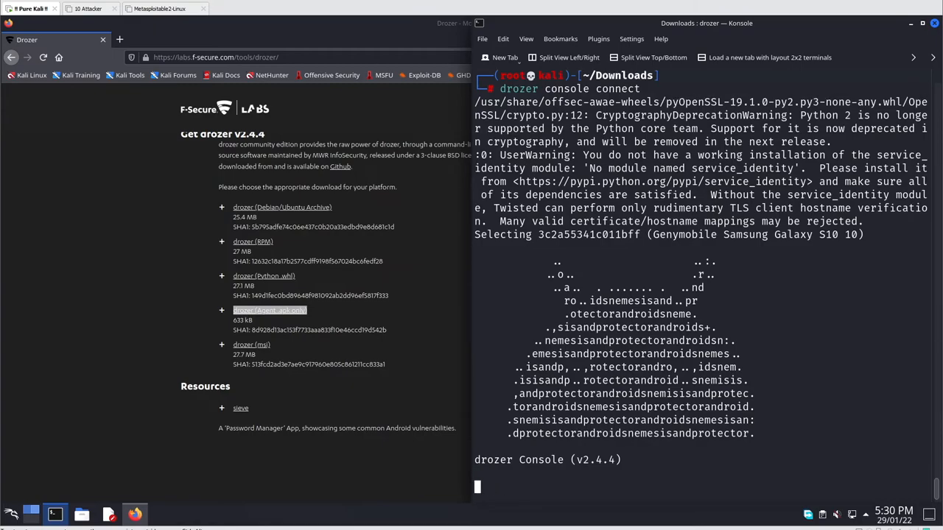
pyautogui.moveTo(789, 45)
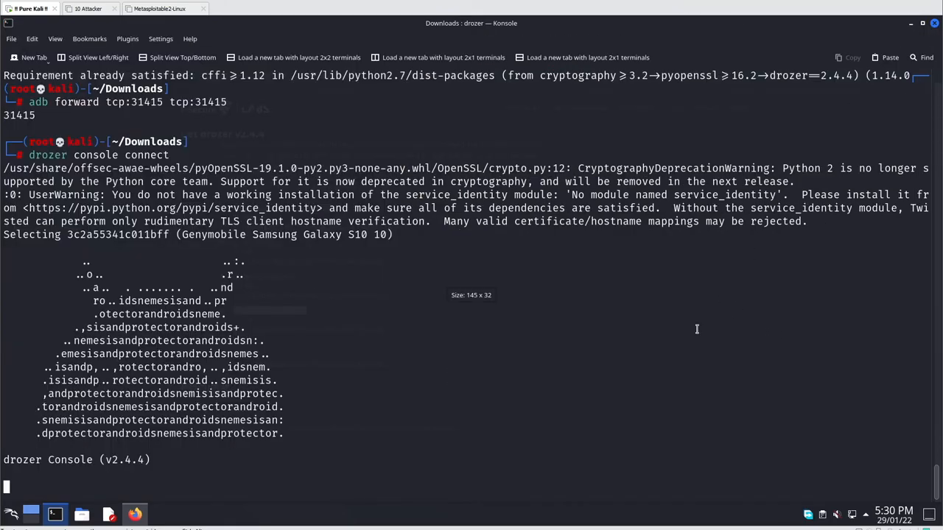
pyautogui.moveTo(406, 397)
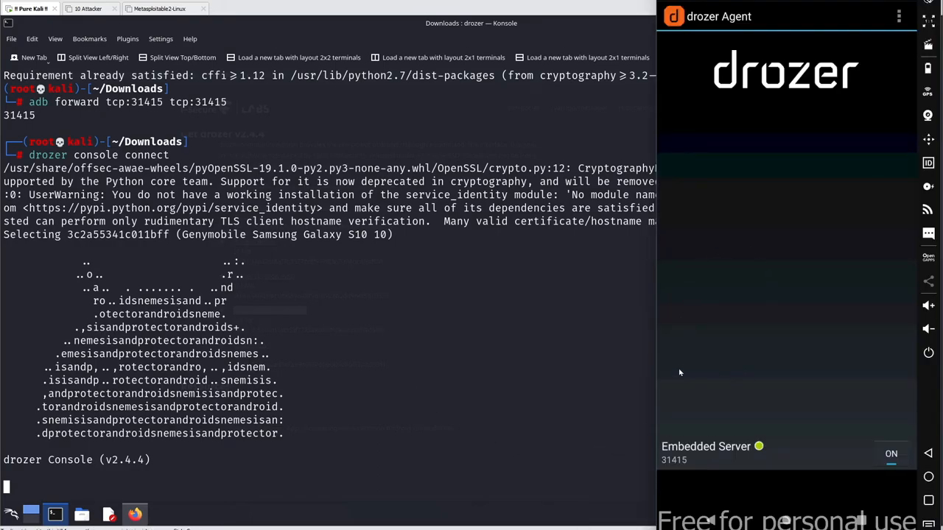
pyautogui.moveTo(495, 436)
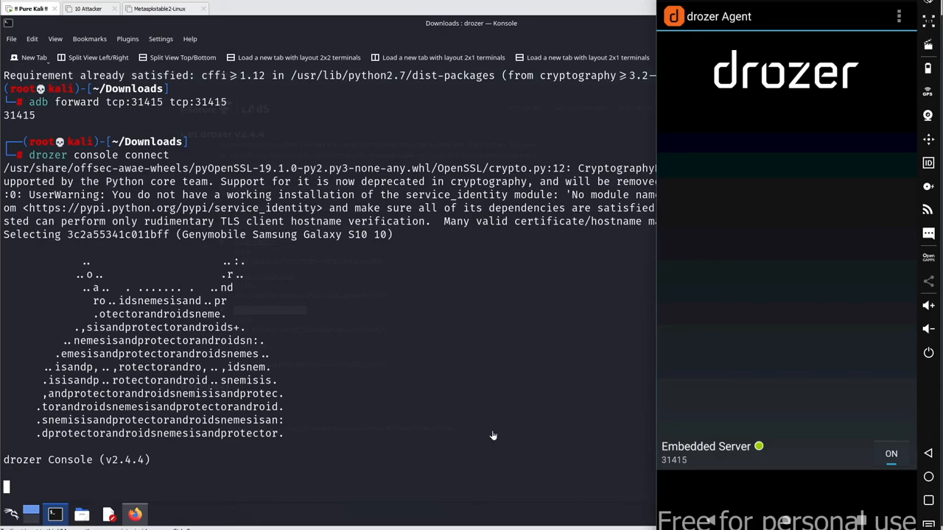
pyautogui.moveTo(493, 436)
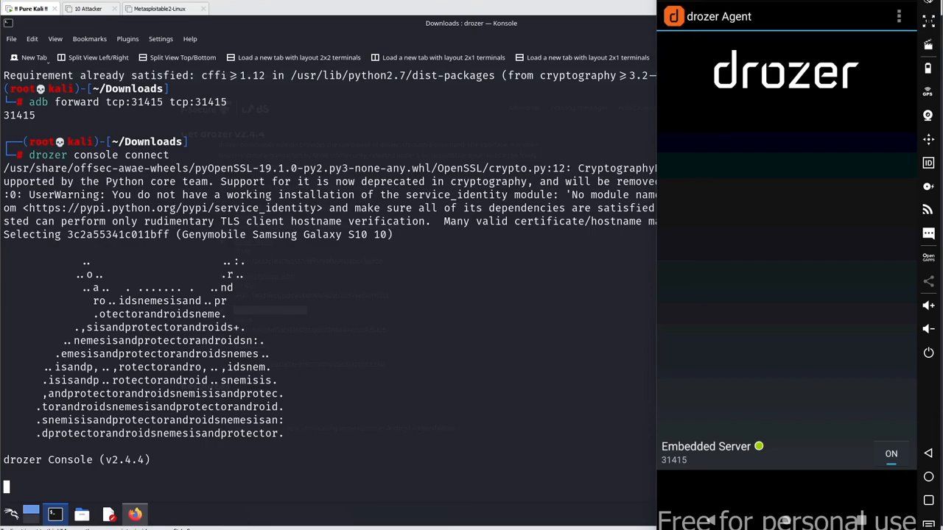
# Connect the drozer console to the agent's embedded server, reaching the dz> prompt
pyautogui.press('Return')
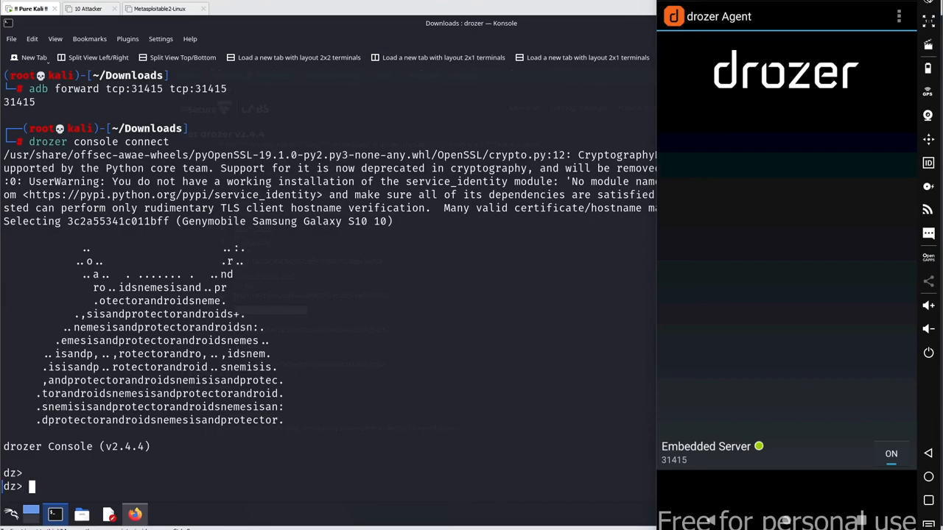